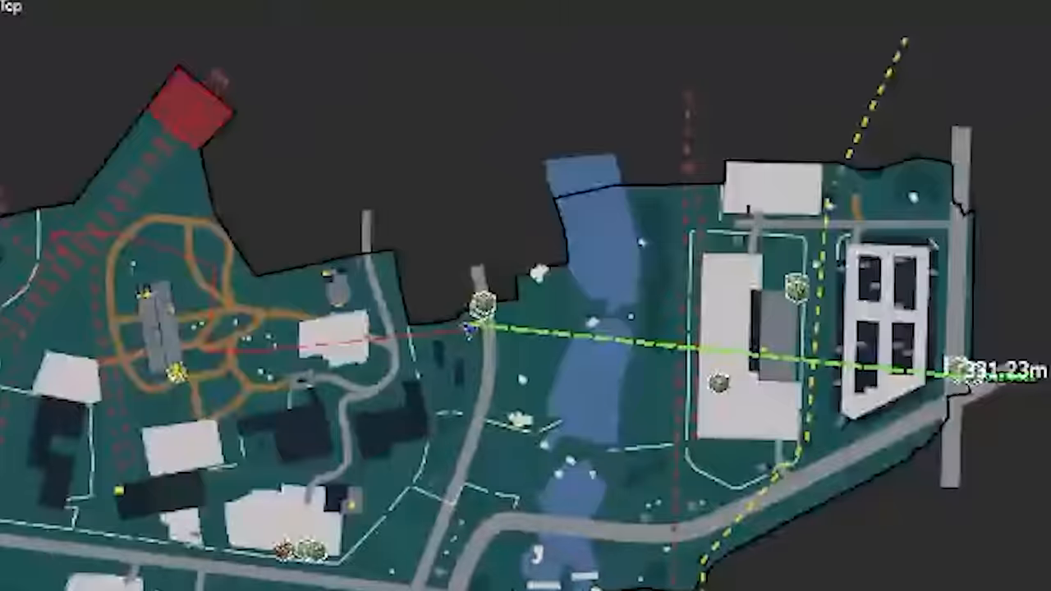
Step: Add a marker beside the block of buildings and enable Extracts in the Markers panel for distance lines
right_click(830, 288)
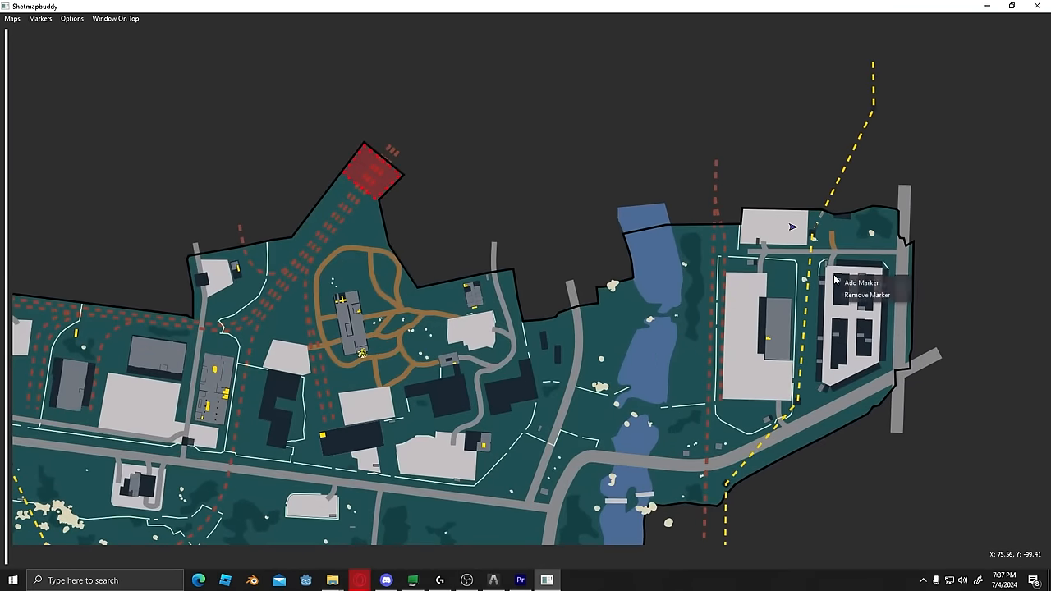
click(861, 282)
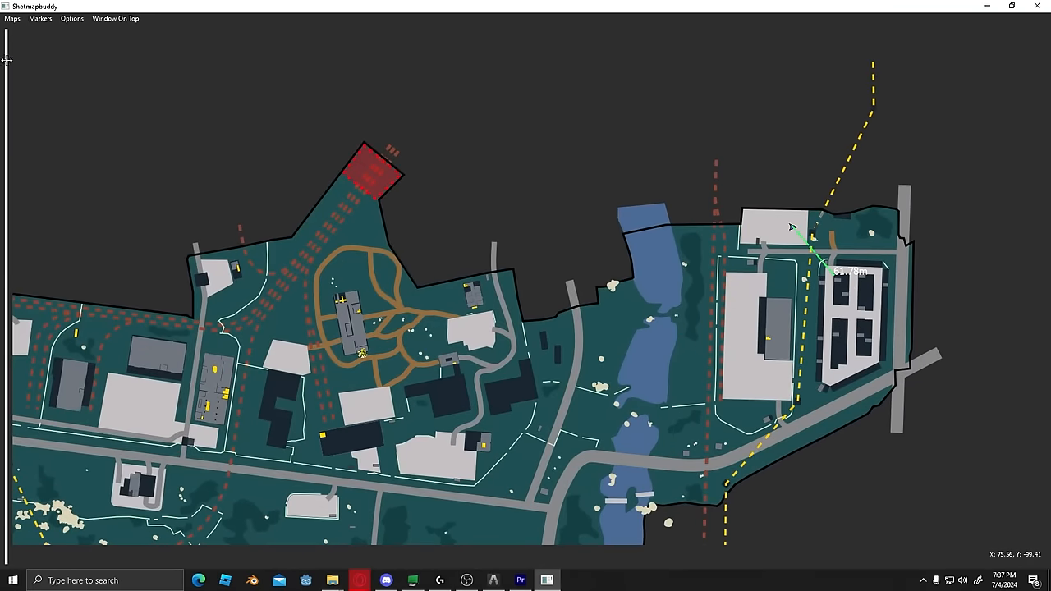
click(39, 18)
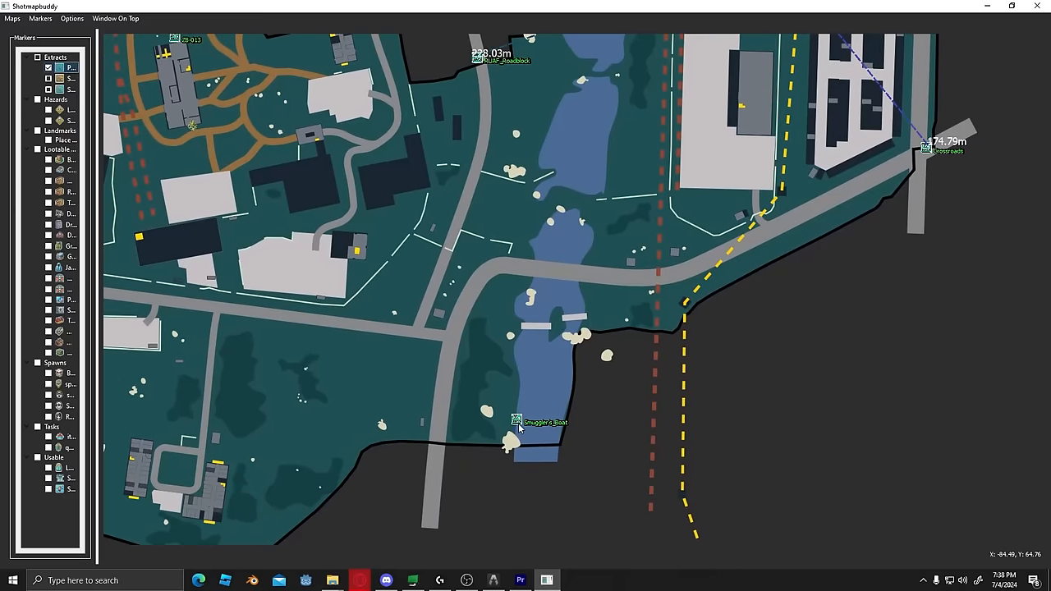
scroll(down, 3)
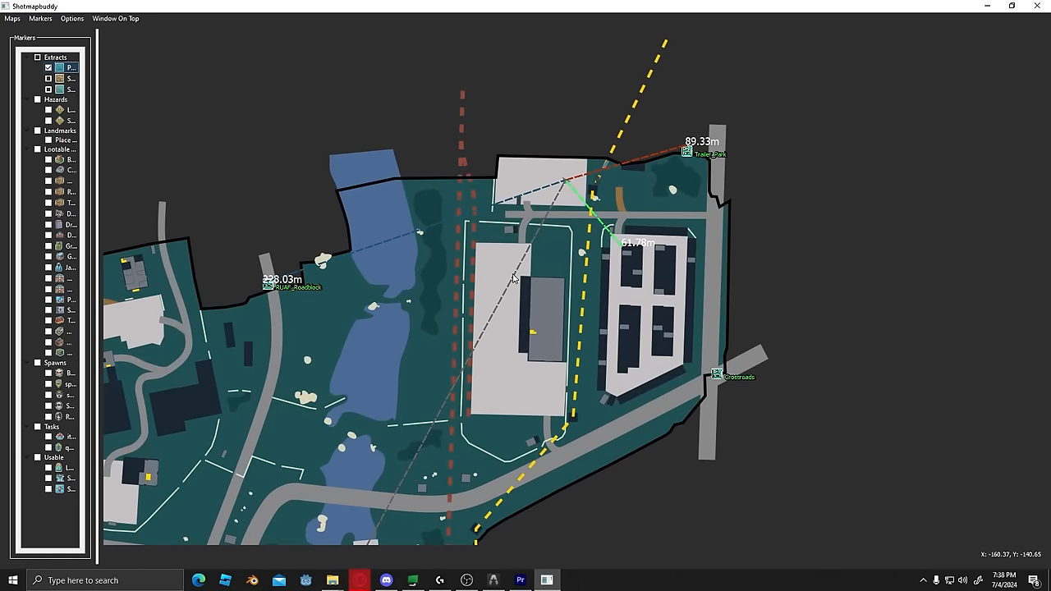
right_click(514, 277)
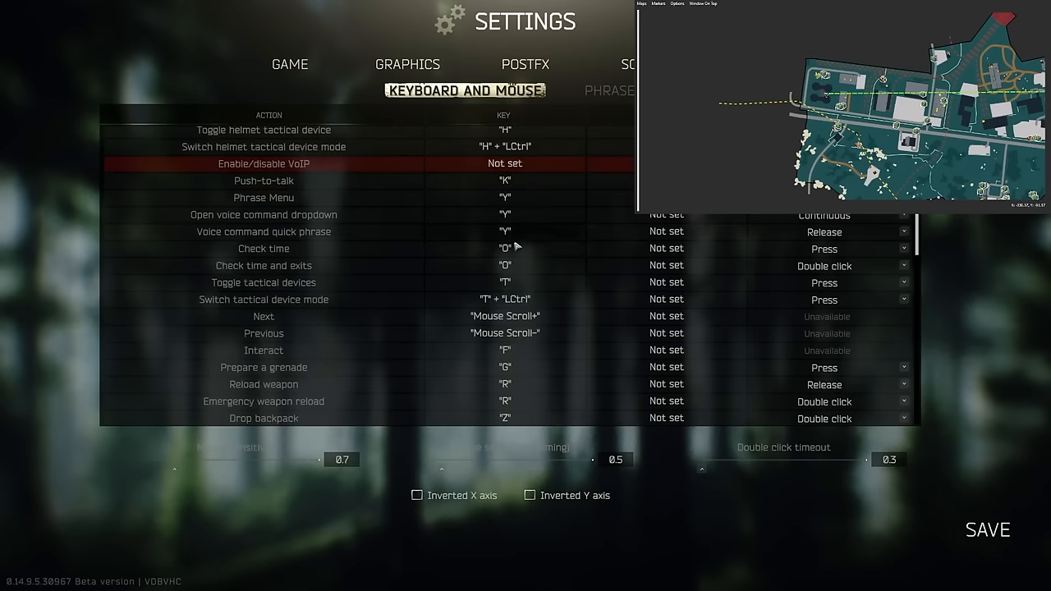
Step: Scroll the Keyboard and Mouse bindings list while the Shotmapbuddy map stays on top
scroll(down, 3)
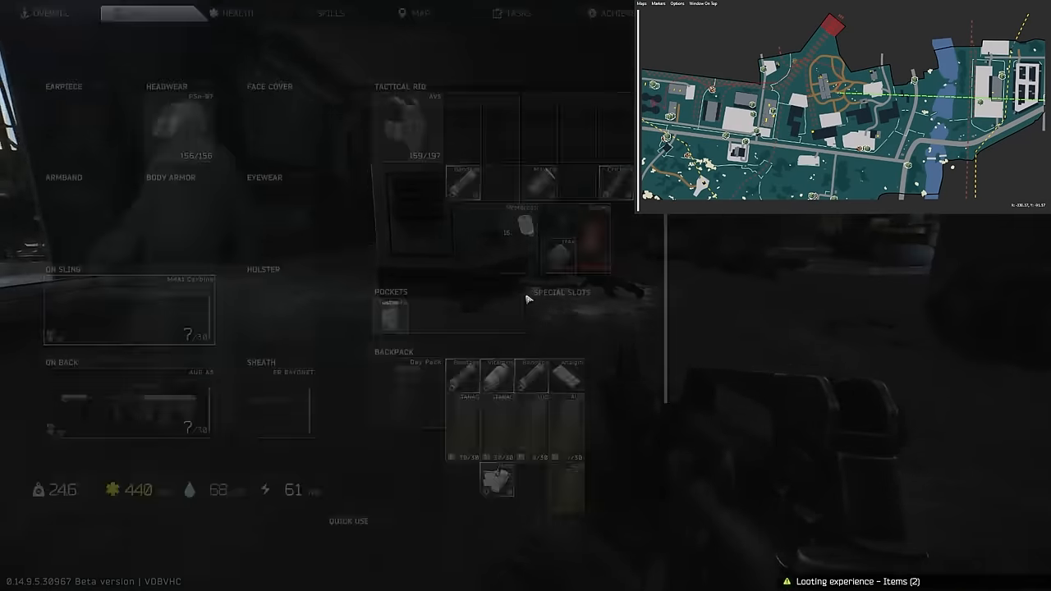
Step: Close the inventory with Tab and equip the AUG A3 rifle
key(Tab)
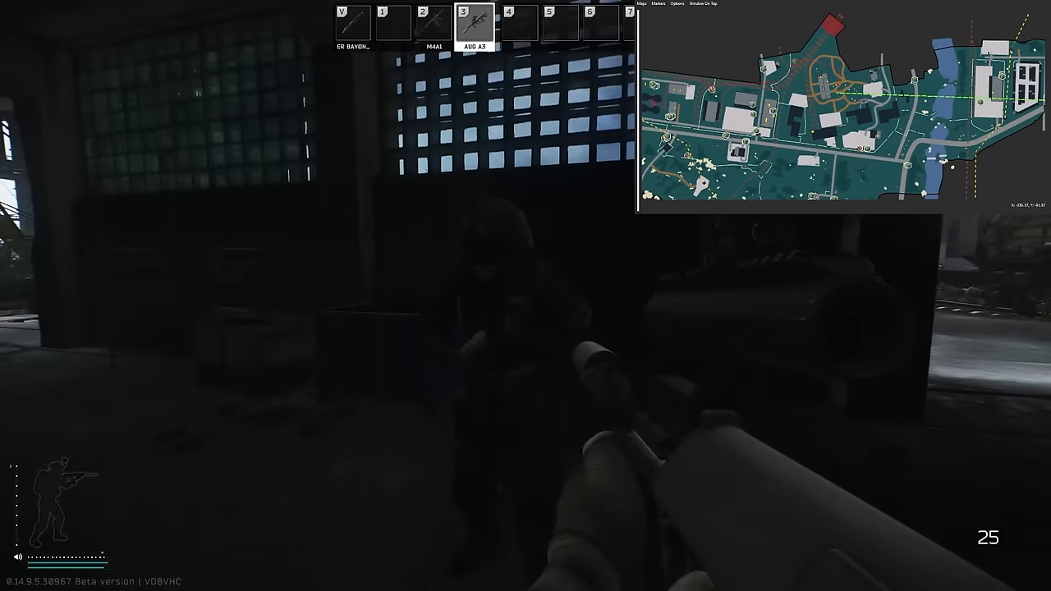
key(Tab)
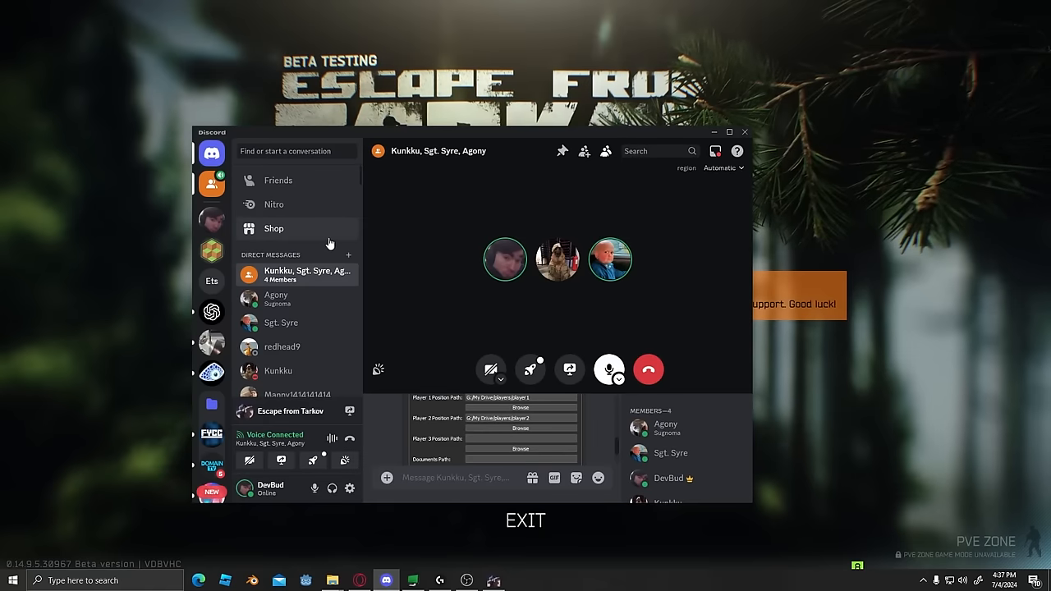
Step: Open a call participant's context menu showing their user volume option
right_click(610, 260)
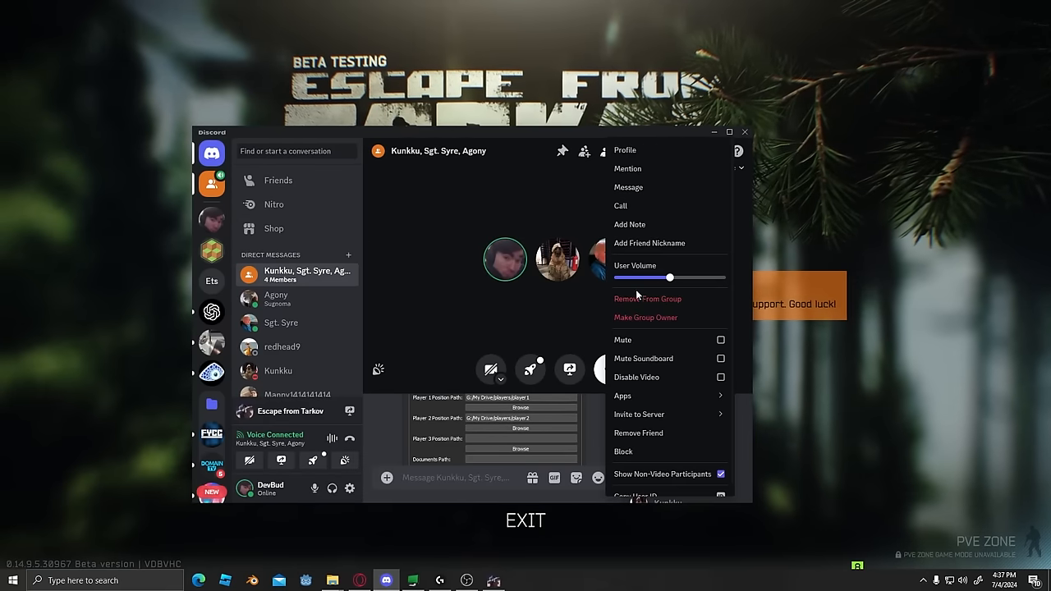